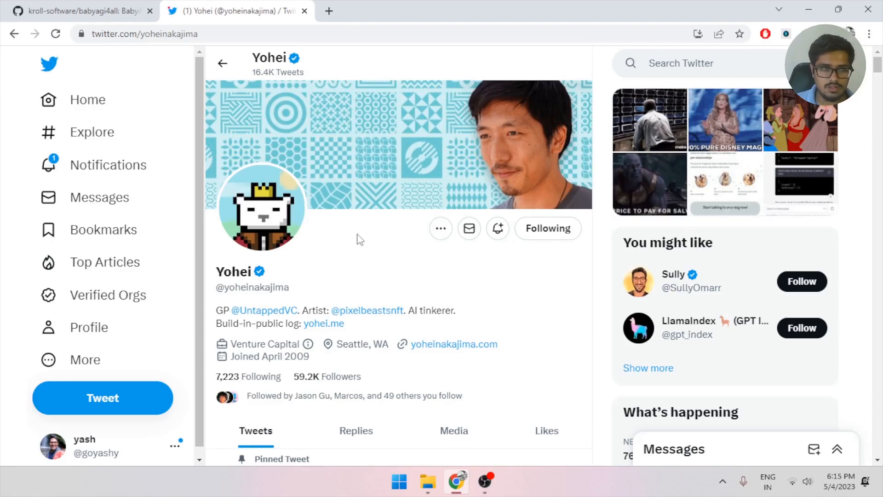
mouse_move(482, 211)
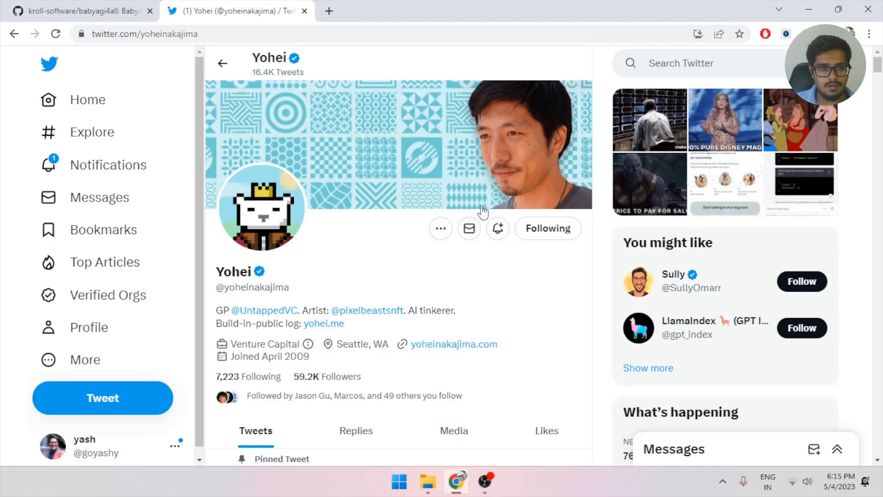
mouse_move(397, 270)
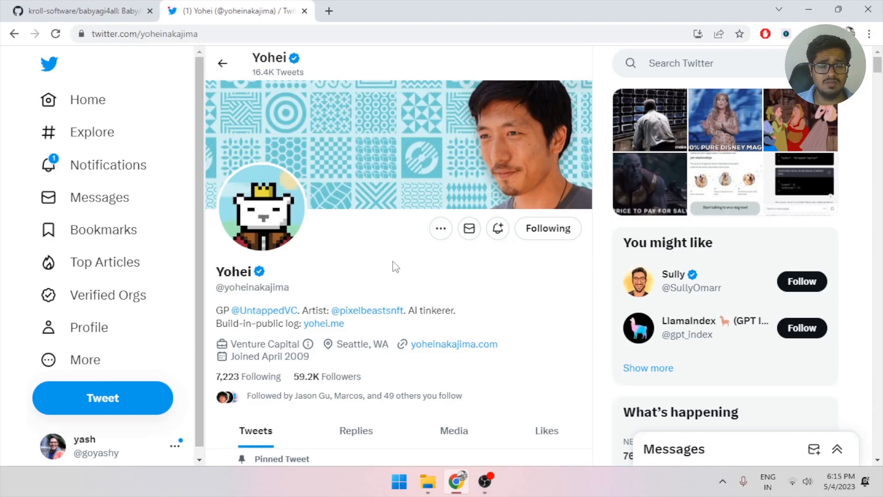
mouse_move(348, 239)
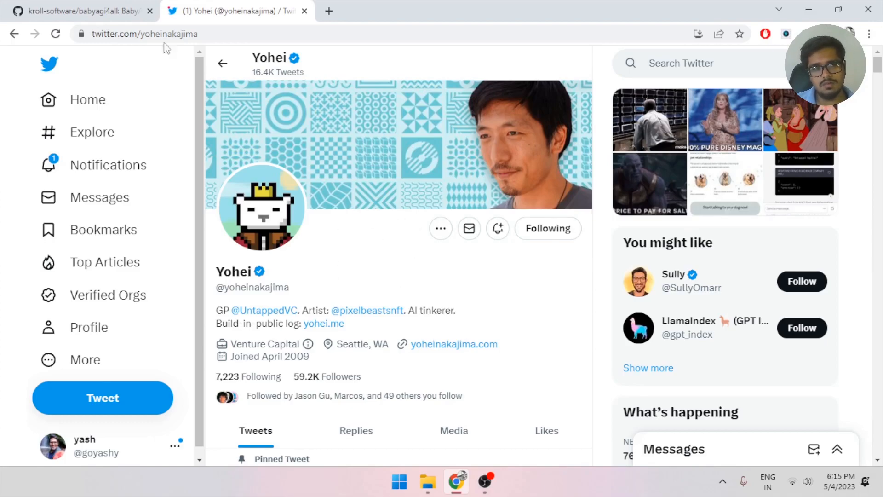
Read the babyagi4all README, highlighting its installation steps and tested model downloads
click(83, 11)
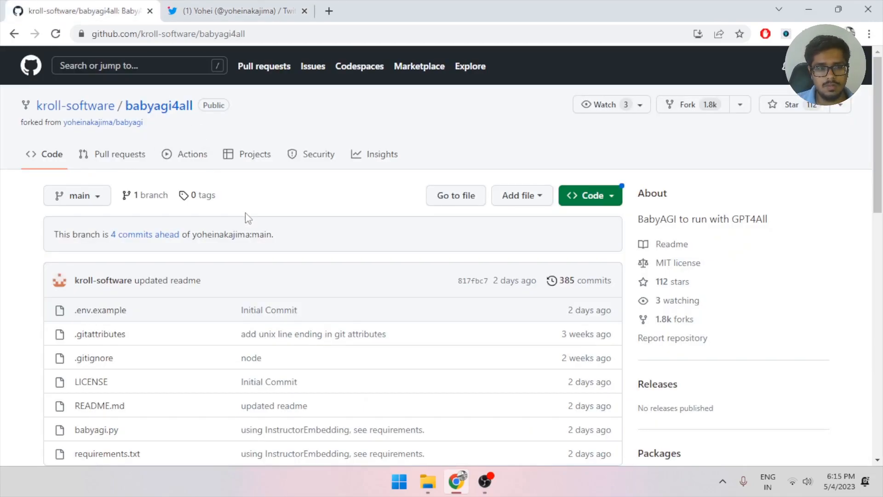
mouse_move(254, 208)
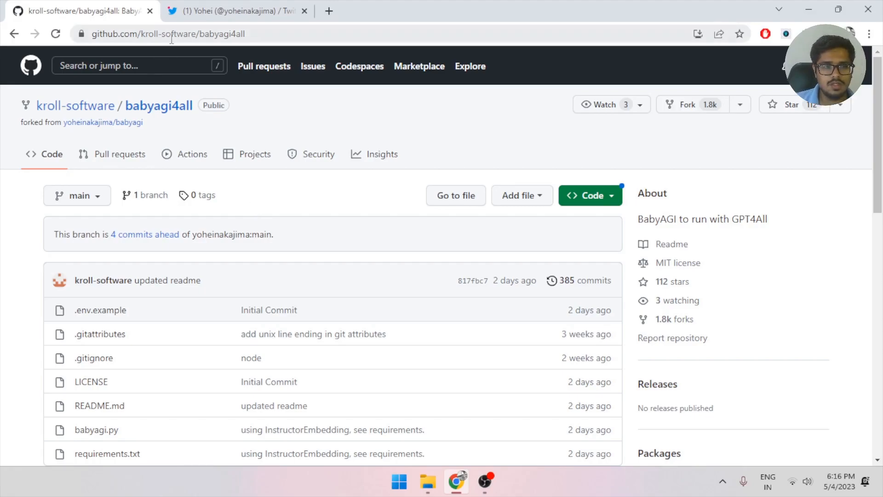
scroll(down, 3)
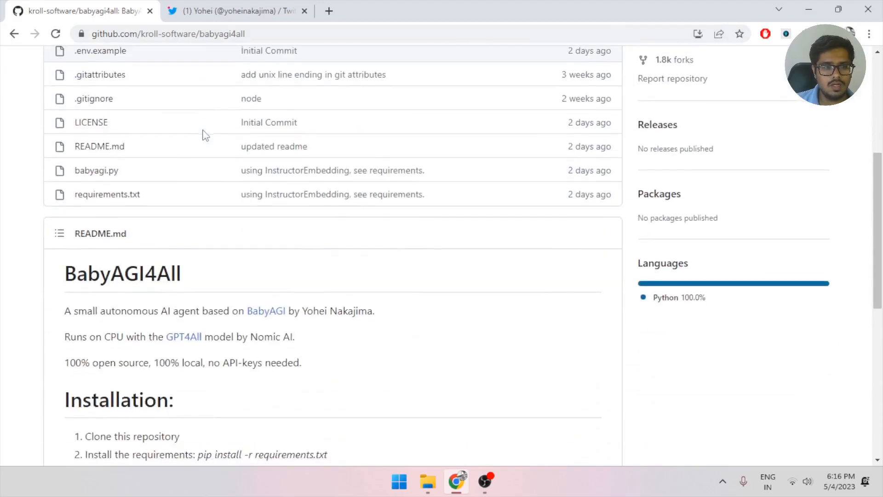
scroll(down, 3)
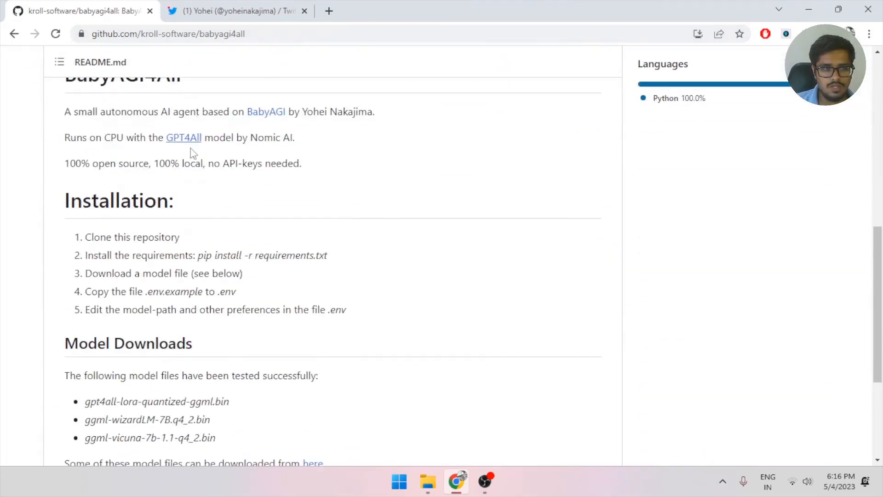
drag(100, 236, 347, 309)
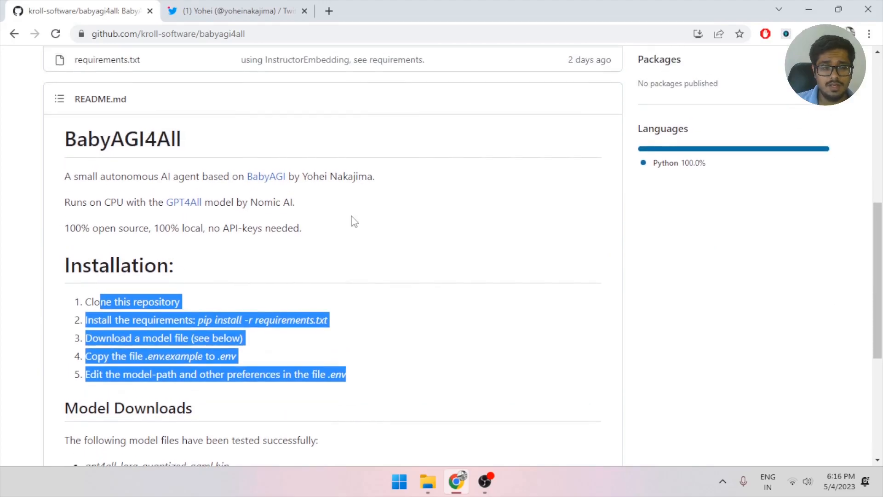
scroll(down, 3)
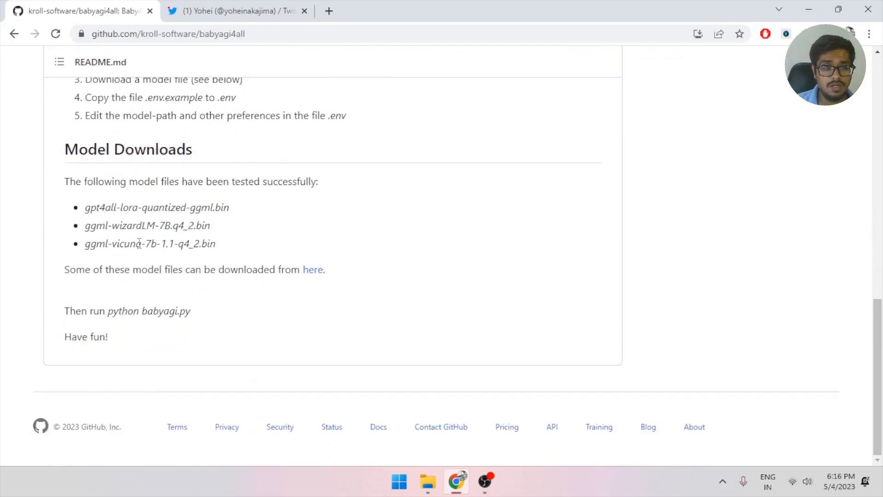
drag(85, 207, 215, 243)
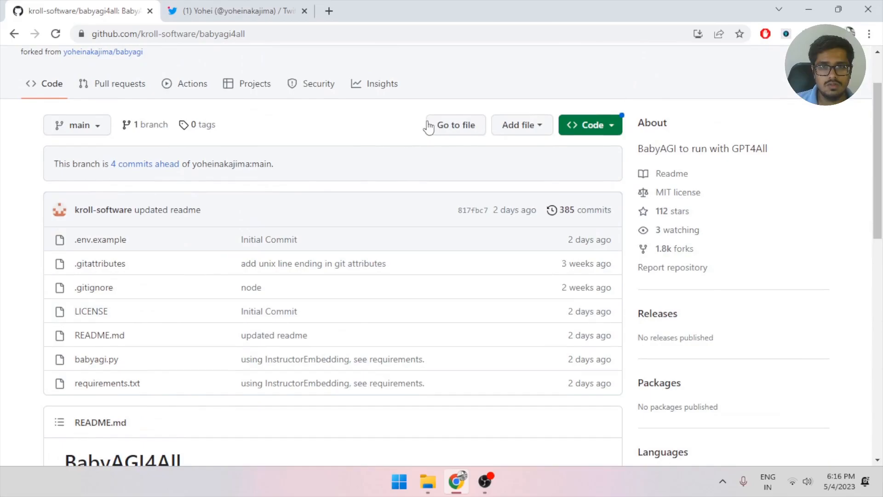
Copy the babyagi4all HTTPS clone URL from the green Code menu
click(590, 125)
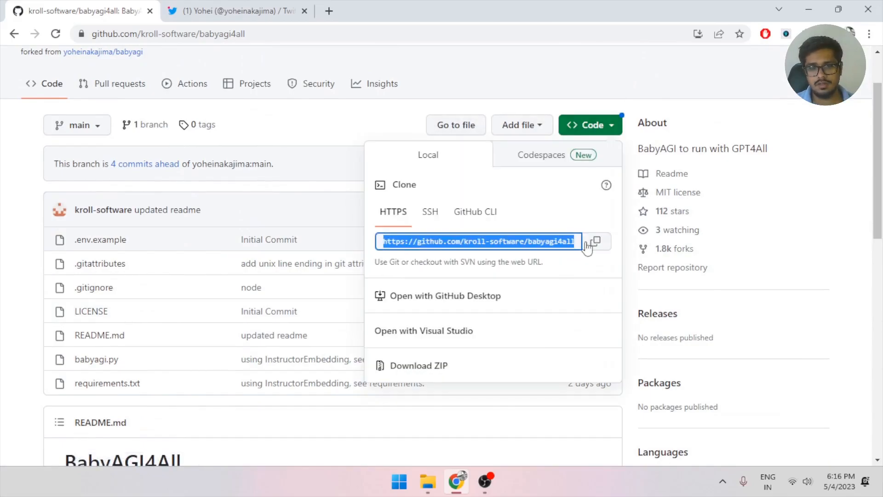
click(427, 481)
text(git)
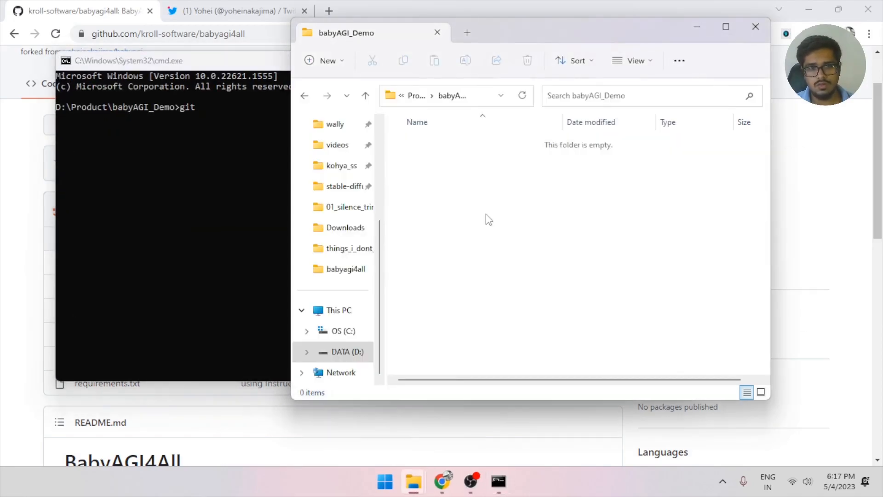
Clone the repository with git into babyAGI_Demo and browse the new babyagi4all folder
click(449, 95)
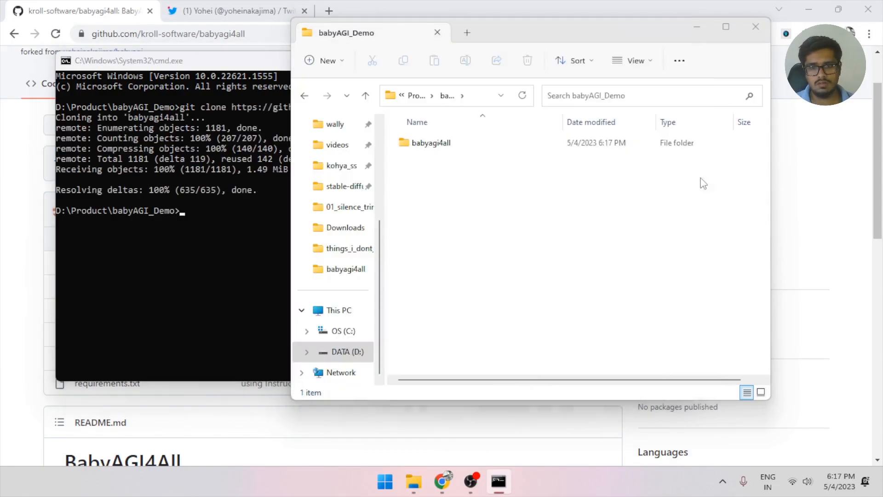
double_click(431, 142)
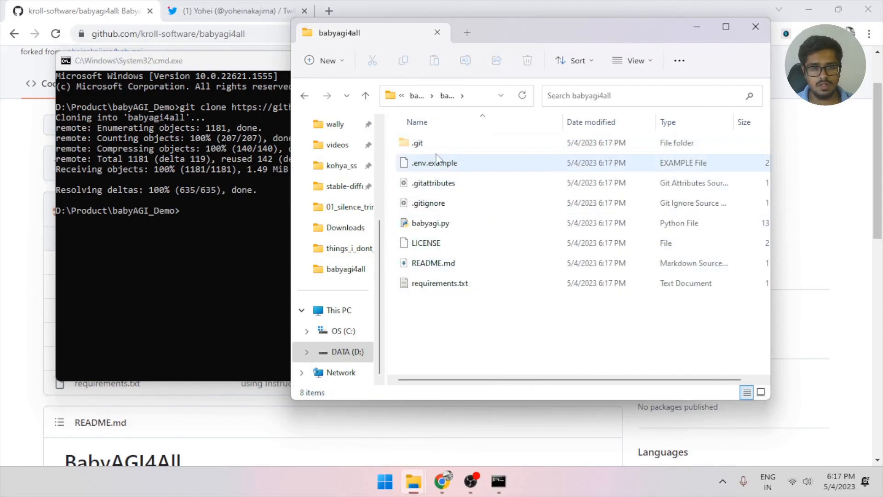
Rename .env.example to .env in the cloned babyagi4all folder
click(435, 162)
text(.env)
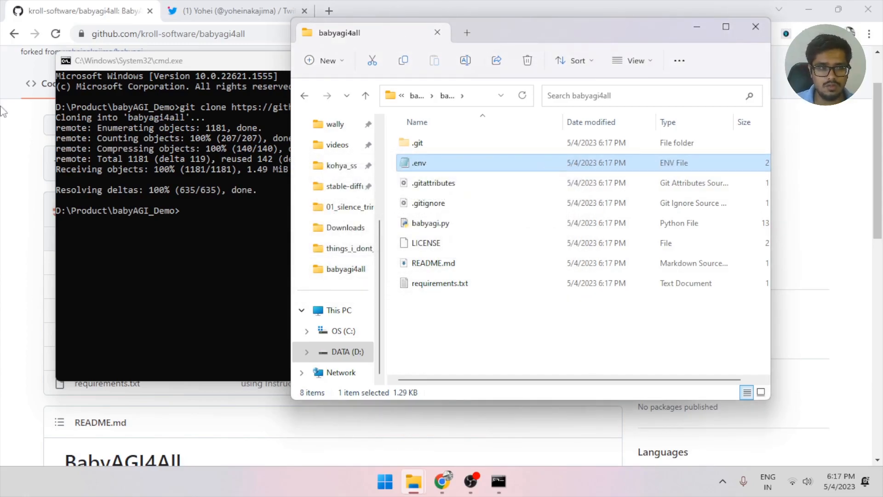
mouse_move(224, 201)
text(cd)
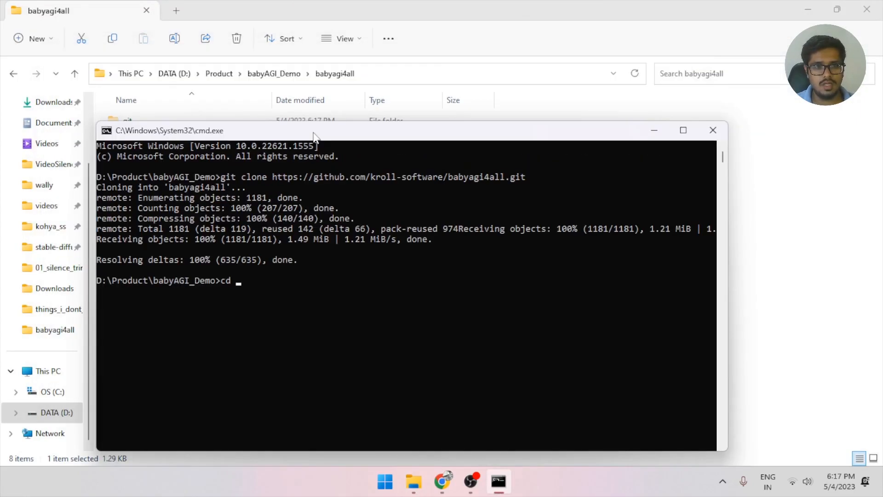
Begin cd babyagi4all and review requirements.txt (chromadb, llama-cpp-python) in Notepad
text(baby)
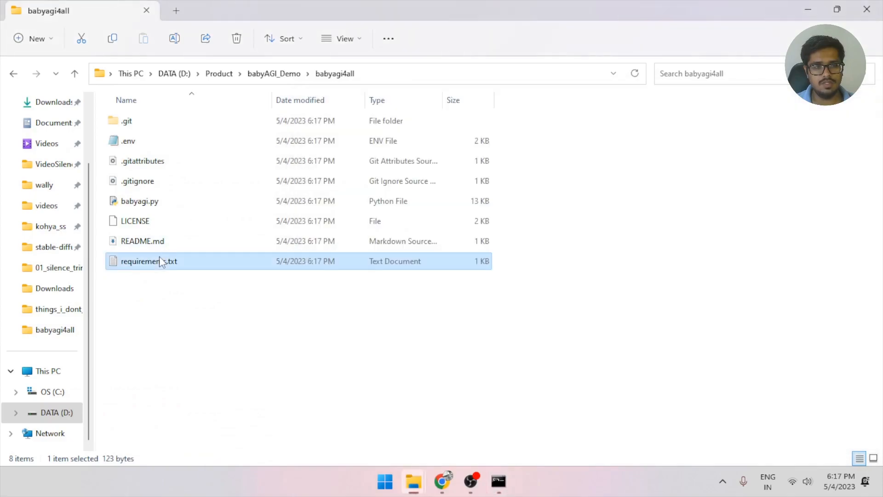
double_click(149, 262)
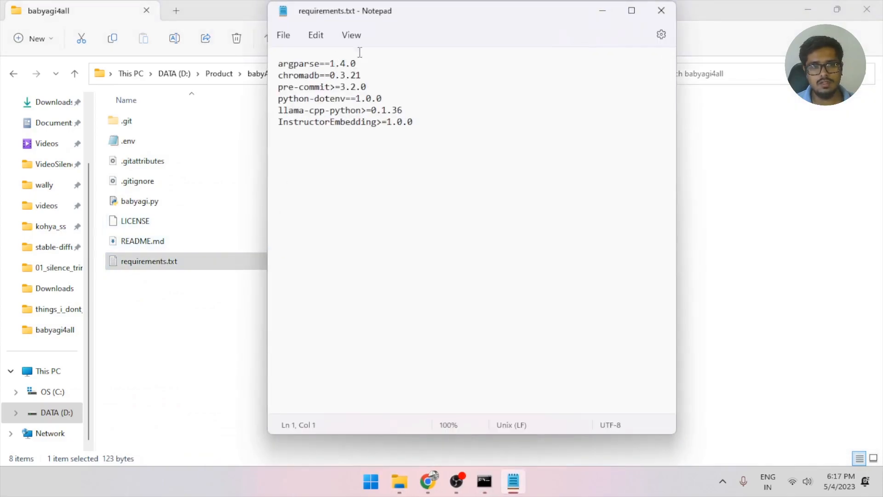
click(661, 10)
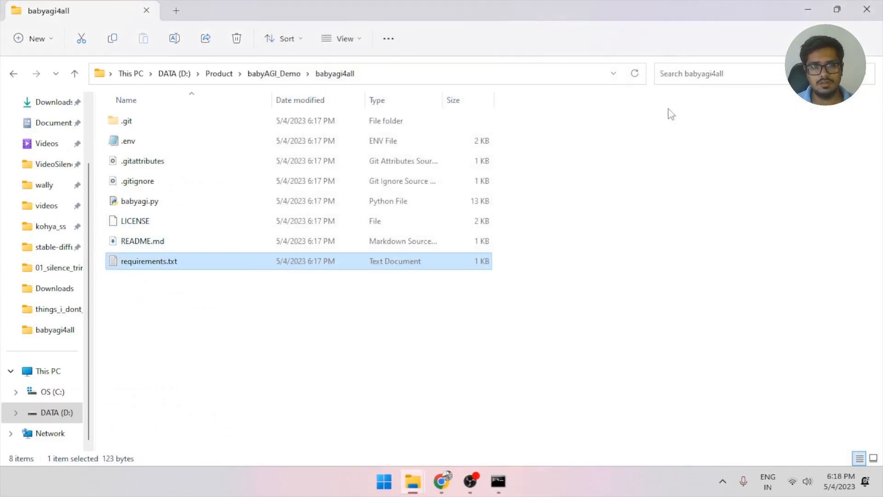
Install the dependencies with 'pip install -r requirements.txt' in the babyagi4all folder
click(498, 482)
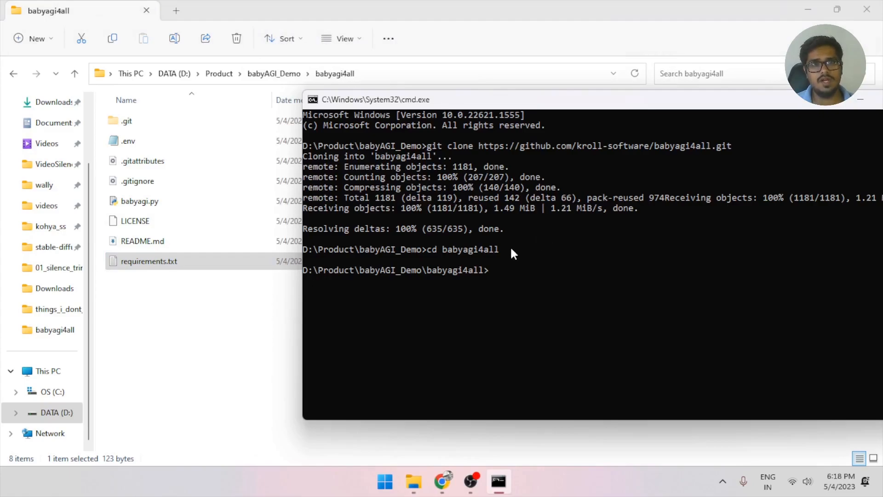
mouse_move(532, 276)
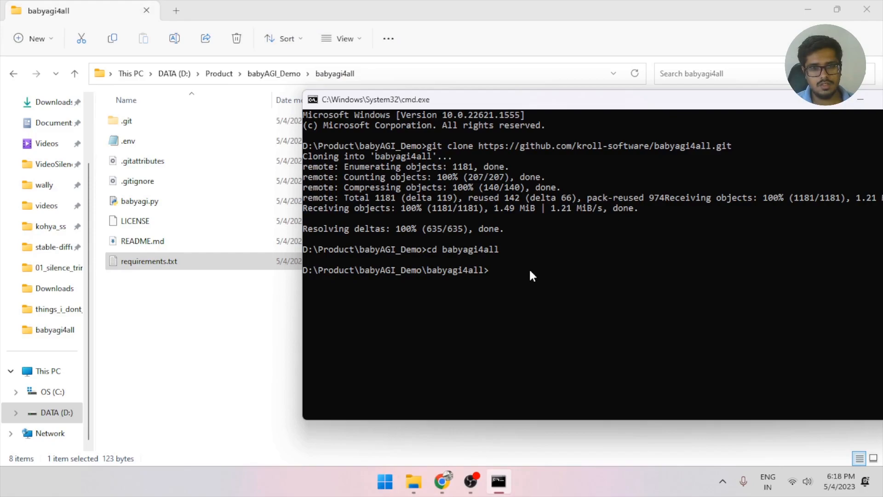
text(pip install -r)
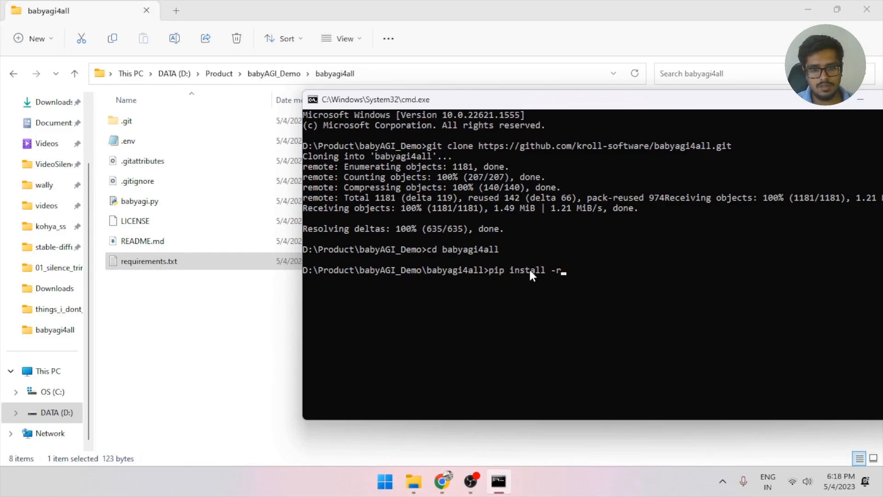
text(requirements.txt)
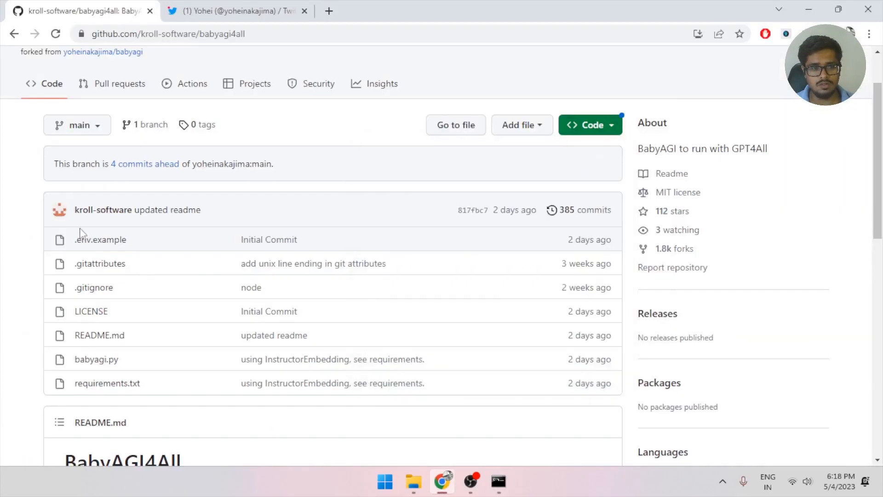
Follow the README's 'here' link to the gpt4all manual model download list
scroll(down, 3)
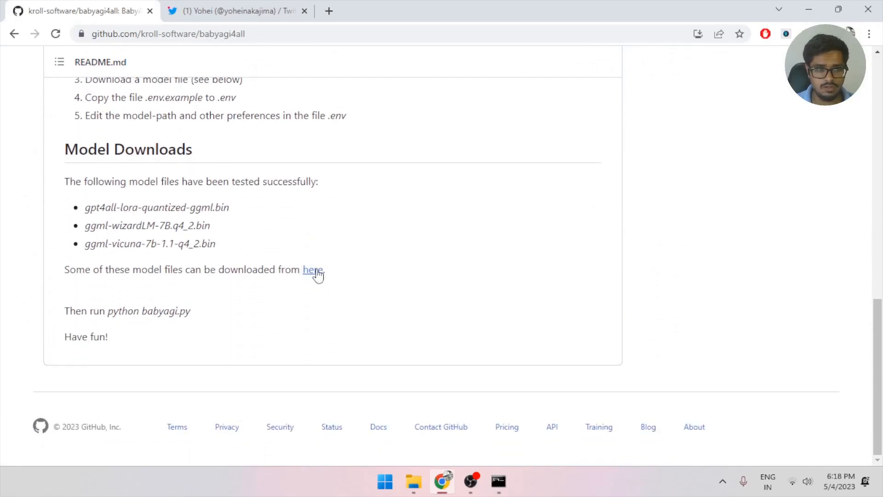
click(311, 270)
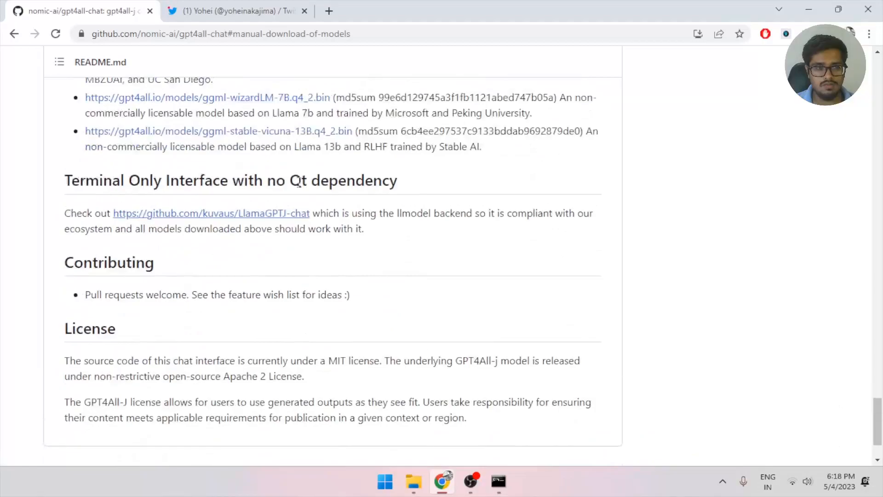
scroll(up, 3)
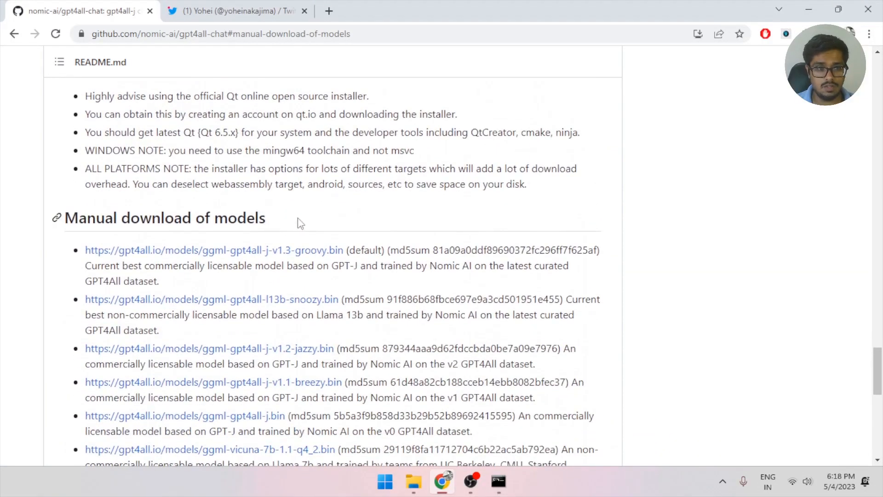
scroll(down, 3)
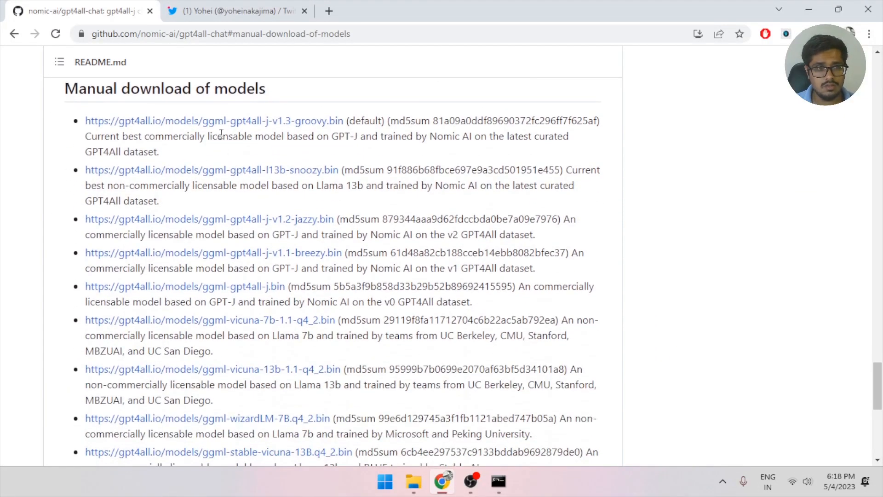
scroll(down, 3)
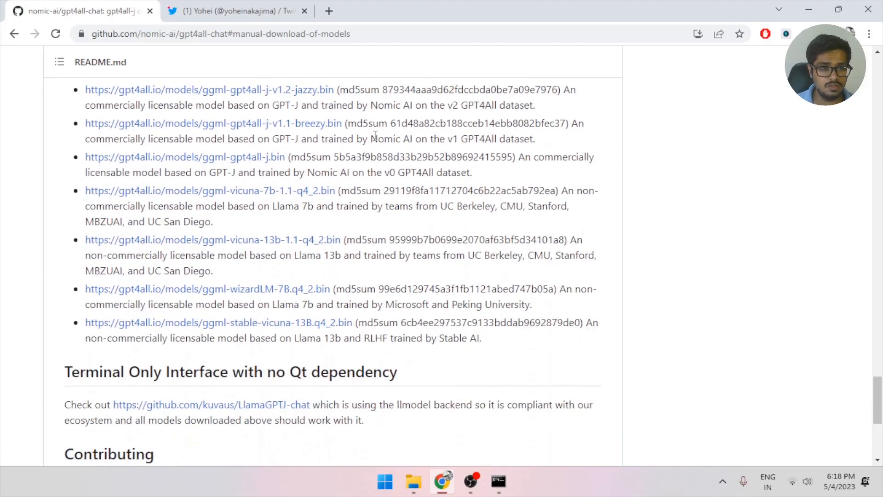
scroll(up, 3)
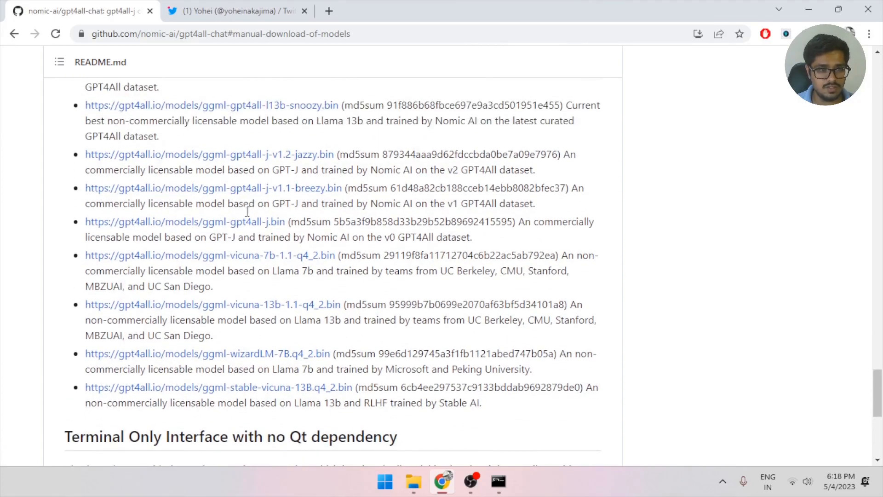
mouse_move(266, 260)
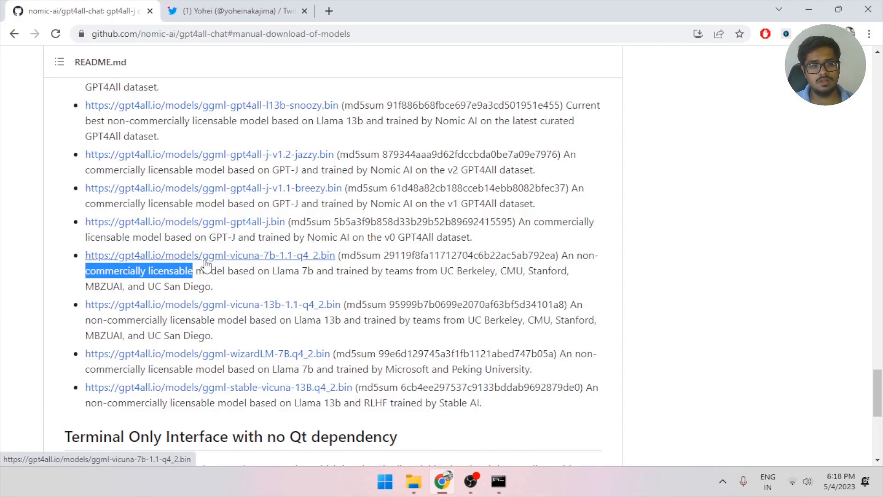
Start downloading ggml-vicuna-7b-1.1-q4_2.bin and return to File Explorer
click(204, 256)
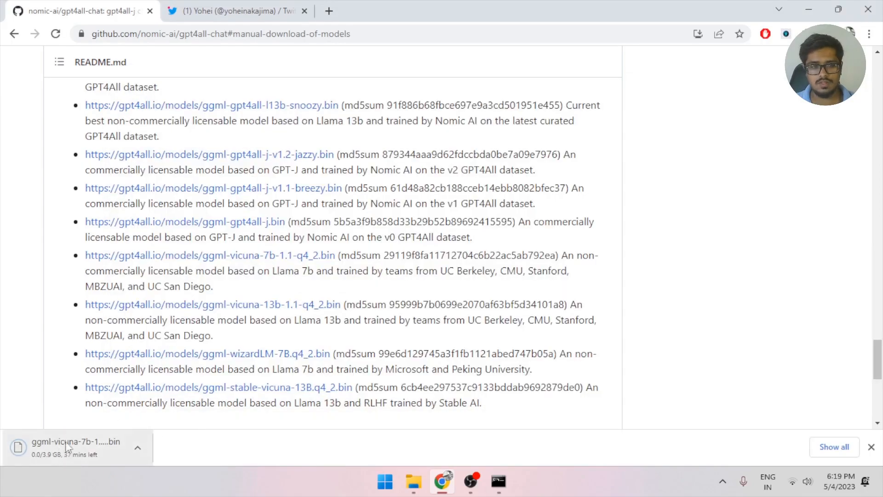
scroll(down, 3)
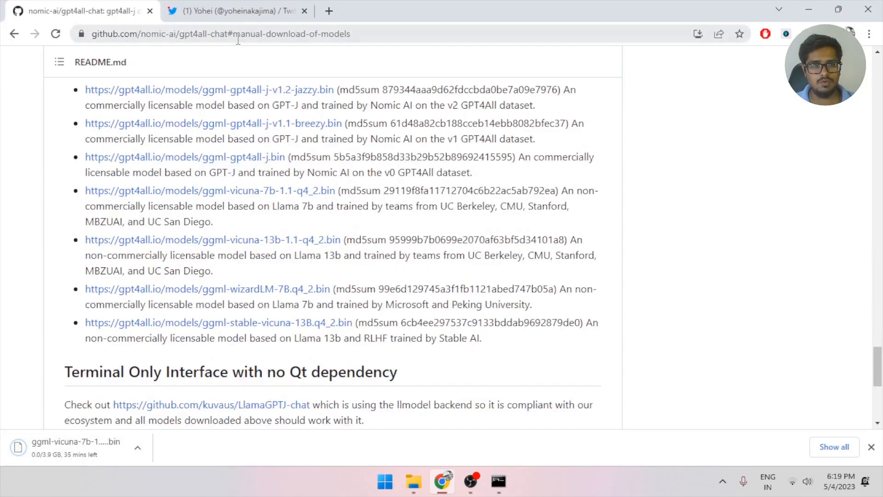
key(Alt+Tab)
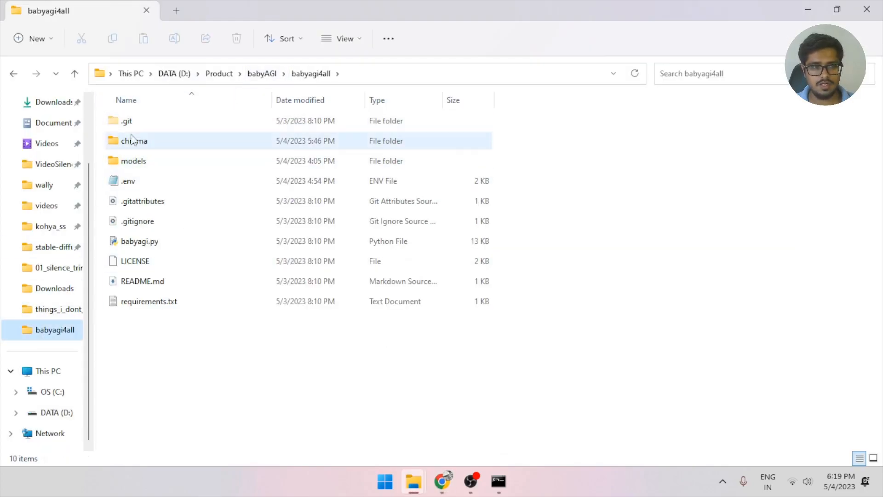
Browse the models folder holding the groovy and stable-vicuna .bin files
double_click(135, 160)
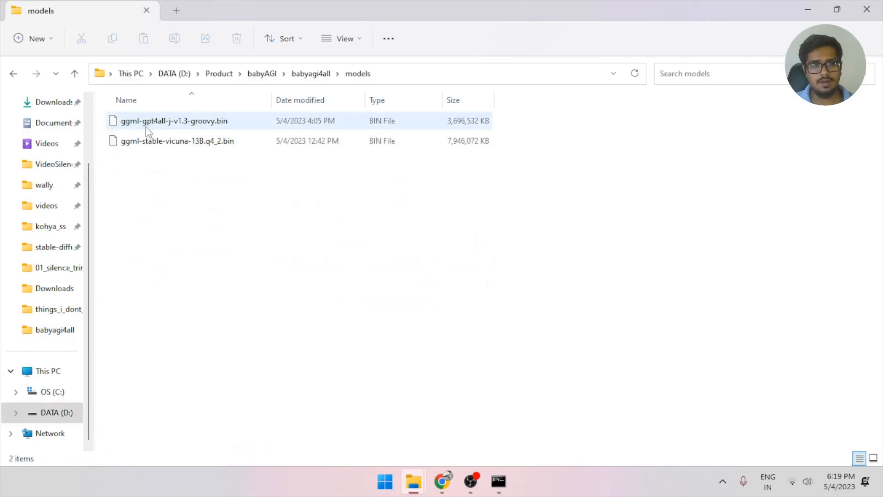
click(173, 140)
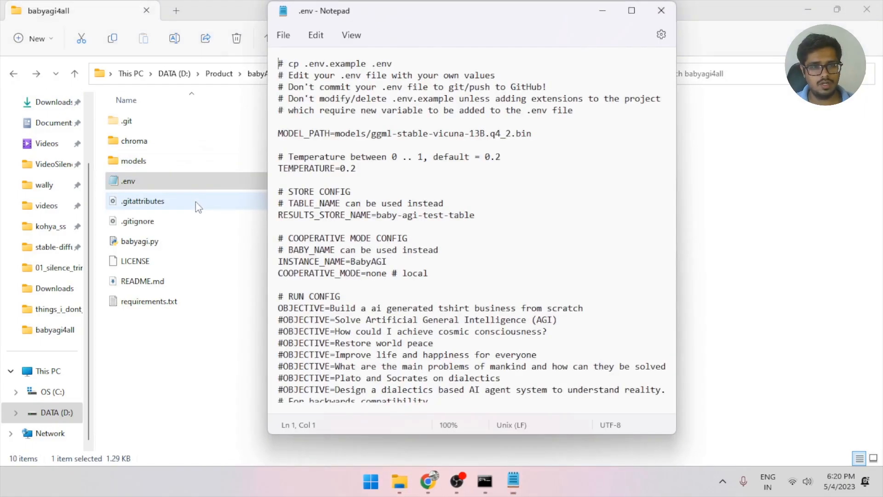
Review .env in Notepad, highlighting the ggml-stable-vicuna-13B model in MODEL_PATH
click(631, 10)
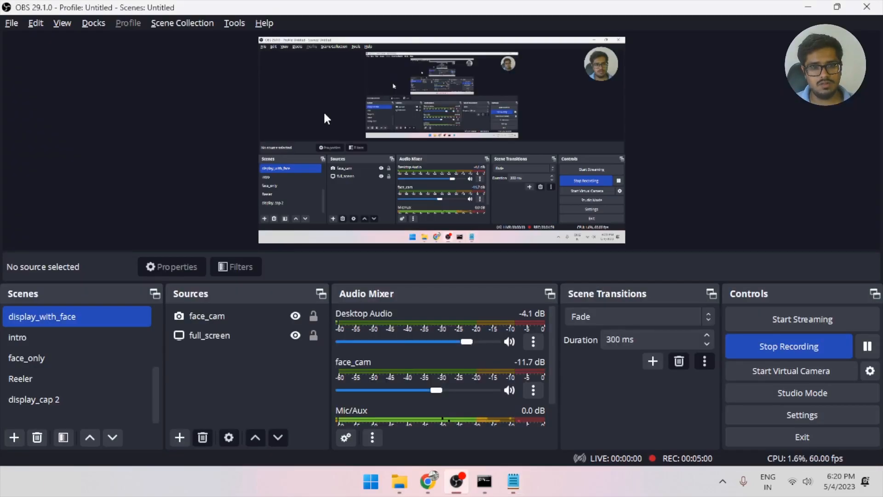
click(512, 482)
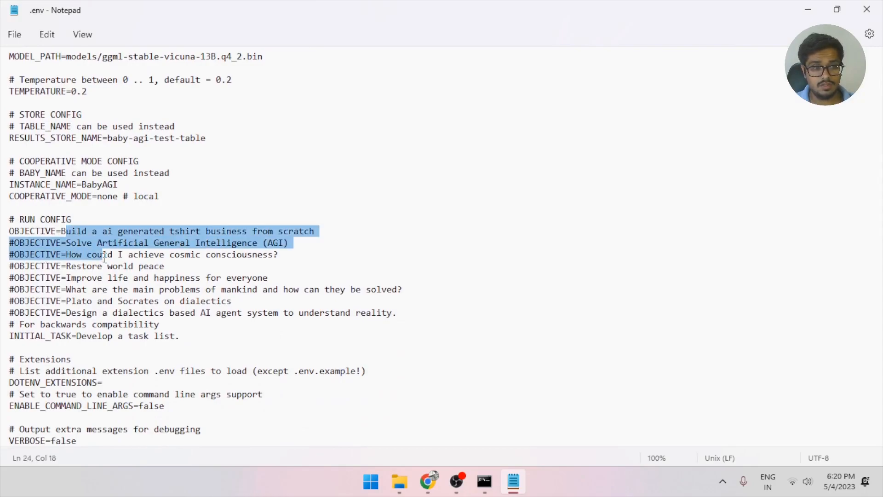
click(195, 301)
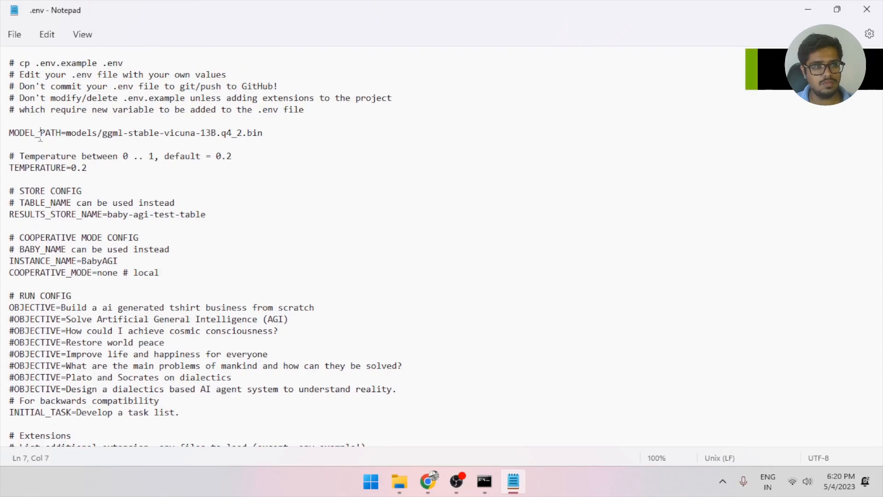
drag(103, 132, 195, 133)
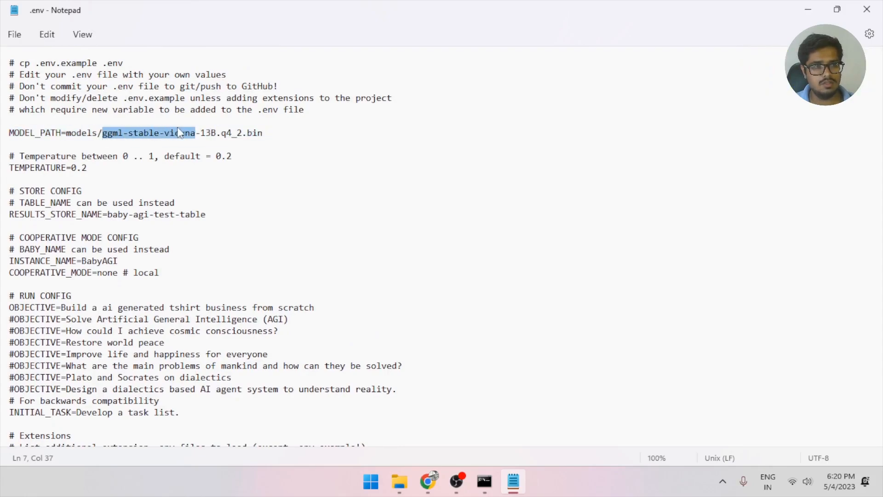
key(Alt+Tab)
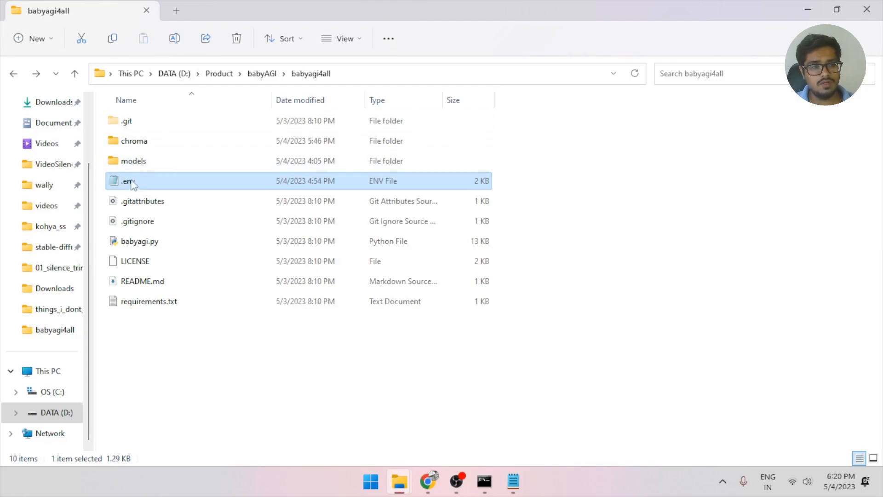
mouse_move(130, 188)
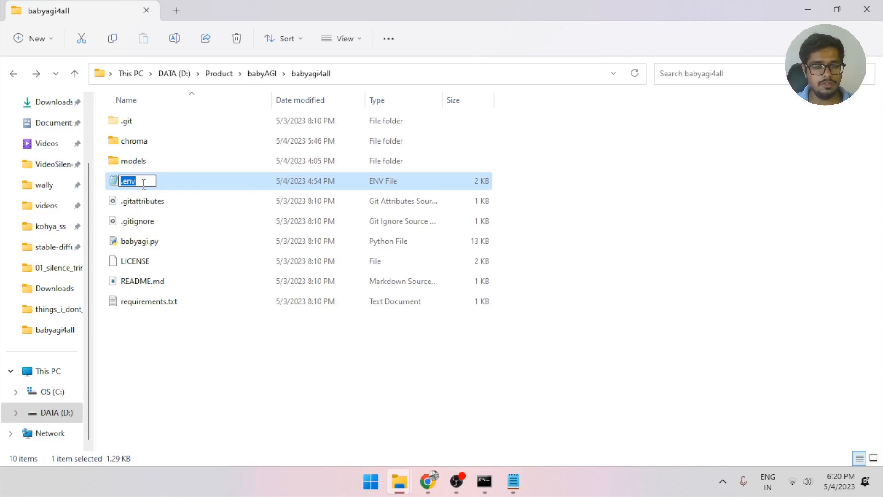
Select the .env file name in File Explorer for editing
double_click(128, 181)
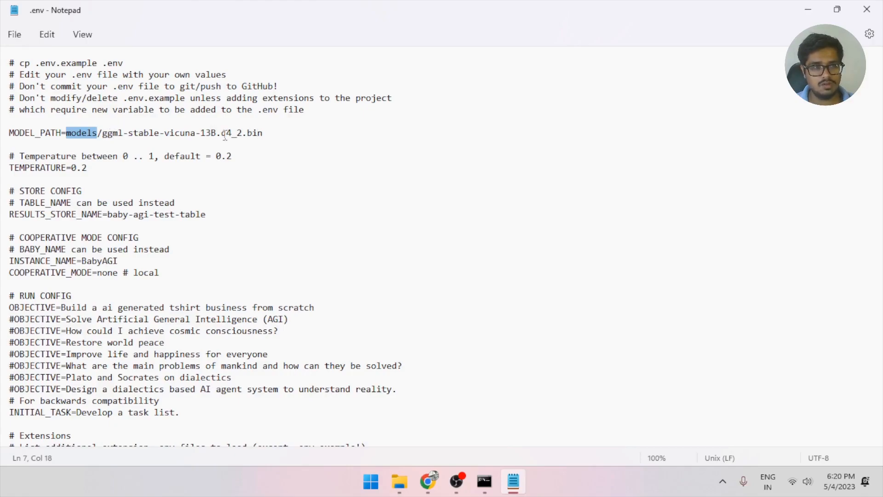
mouse_move(134, 144)
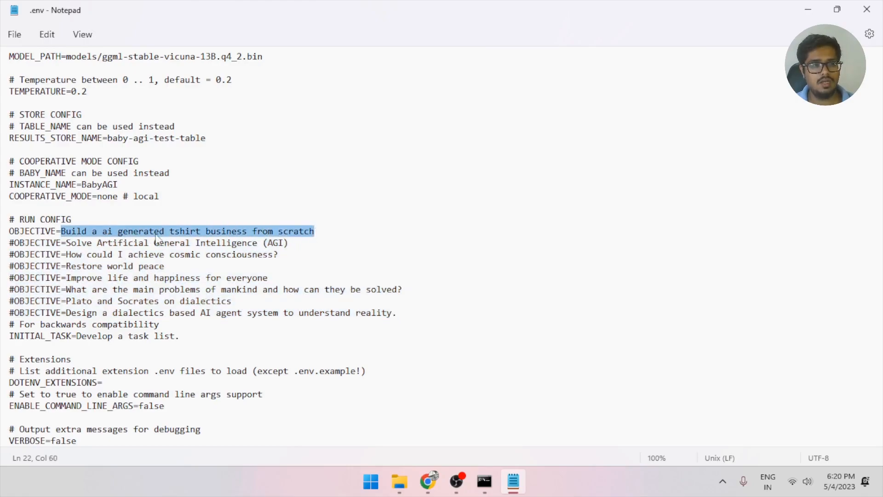
mouse_move(304, 221)
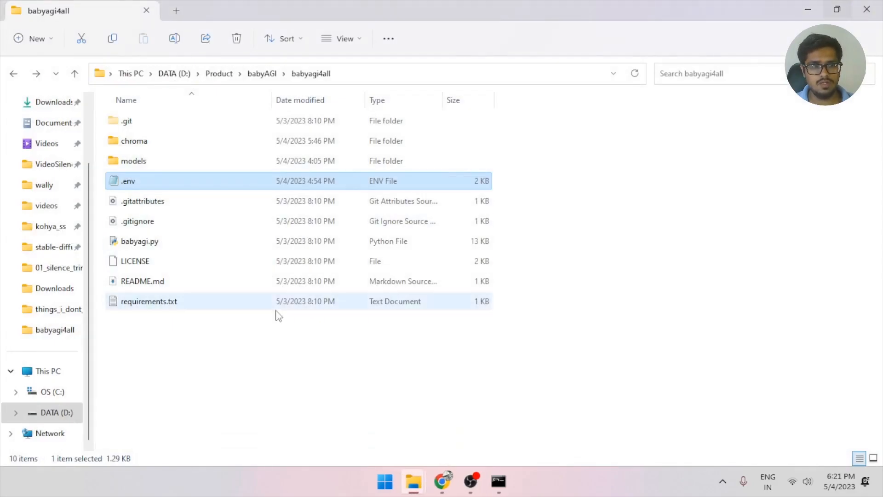
click(612, 283)
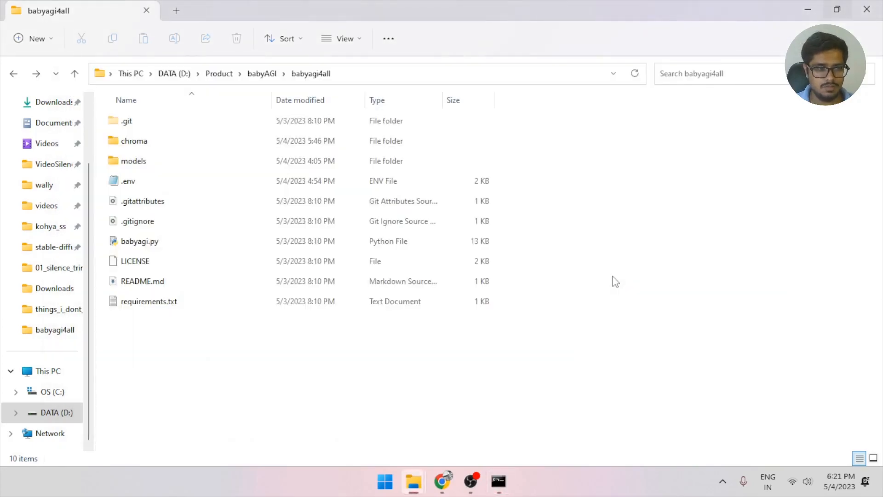
click(501, 481)
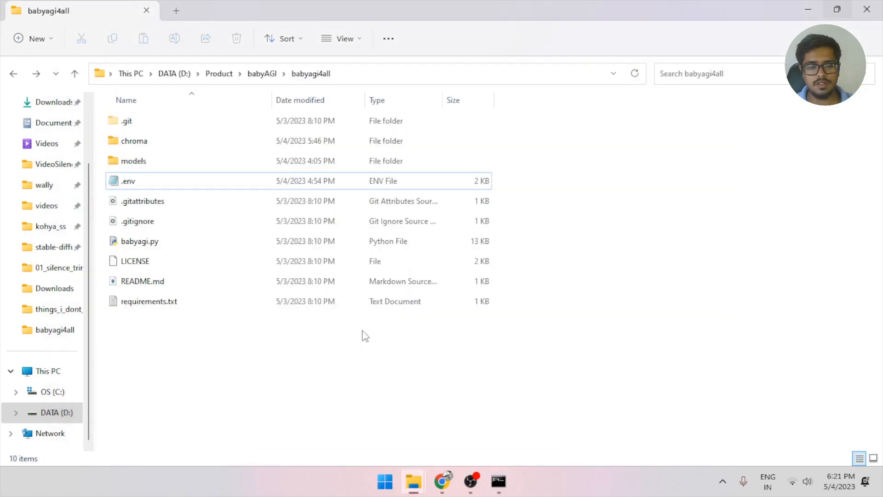
Run python babyagi.py so it loads the 13B model and prints the t-shirt objective and initial task list
click(498, 482)
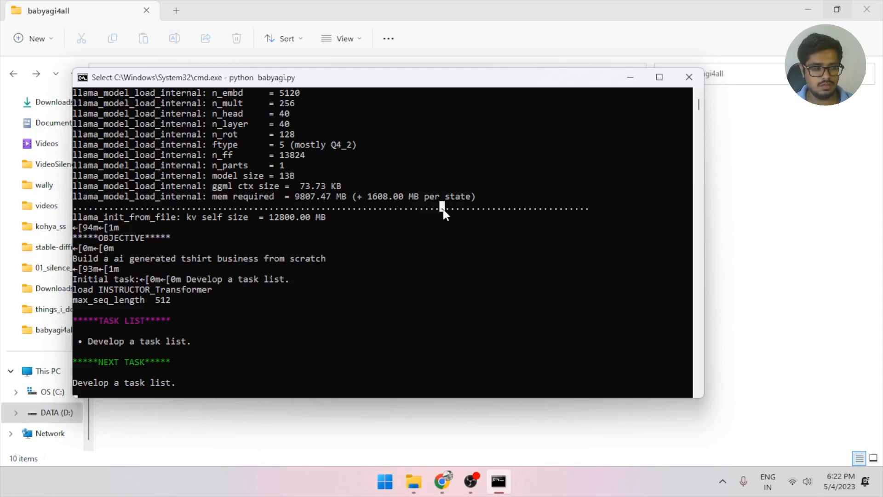
mouse_move(325, 92)
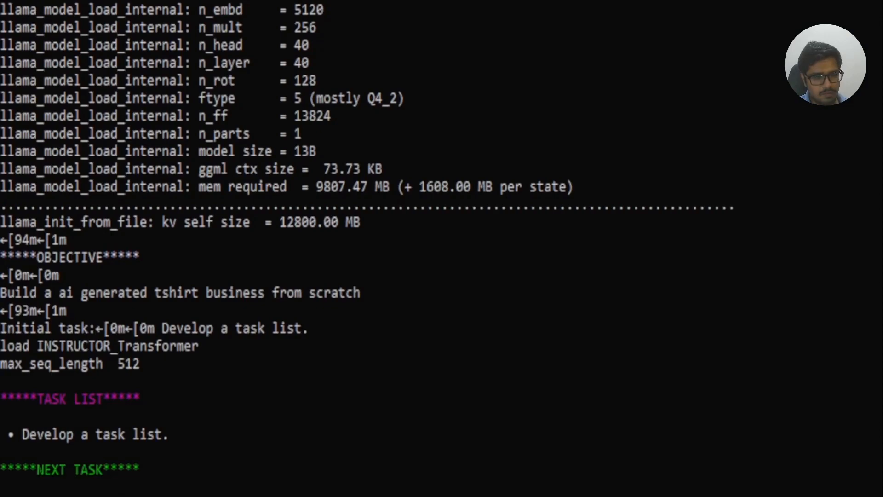
Scroll through the first TASK RESULT listing niche choice, branding and website steps for the t-shirt business
scroll(down, 3)
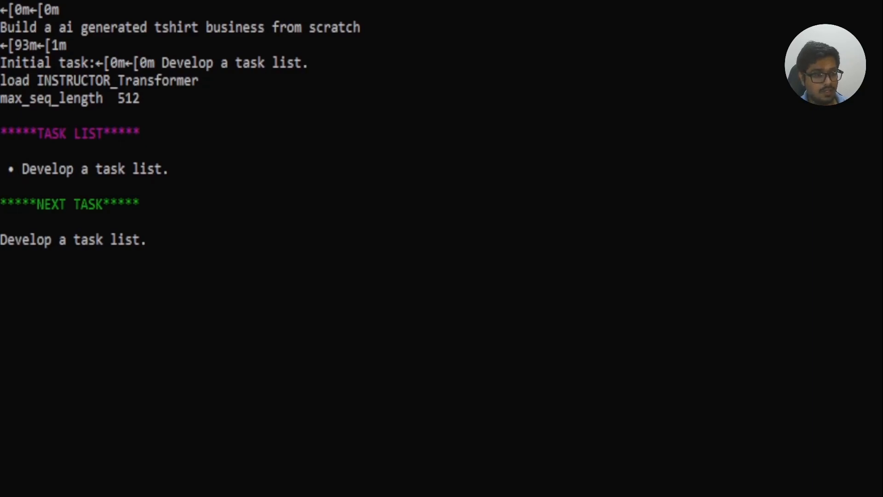
scroll(down, 3)
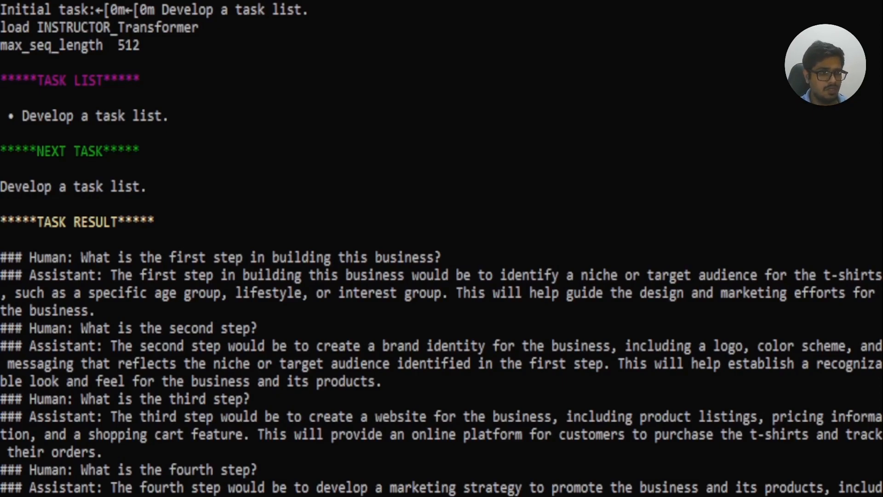
Scroll to the updated TASK LIST running from sourcing t-shirts to tracking sales and launching a website
scroll(down, 3)
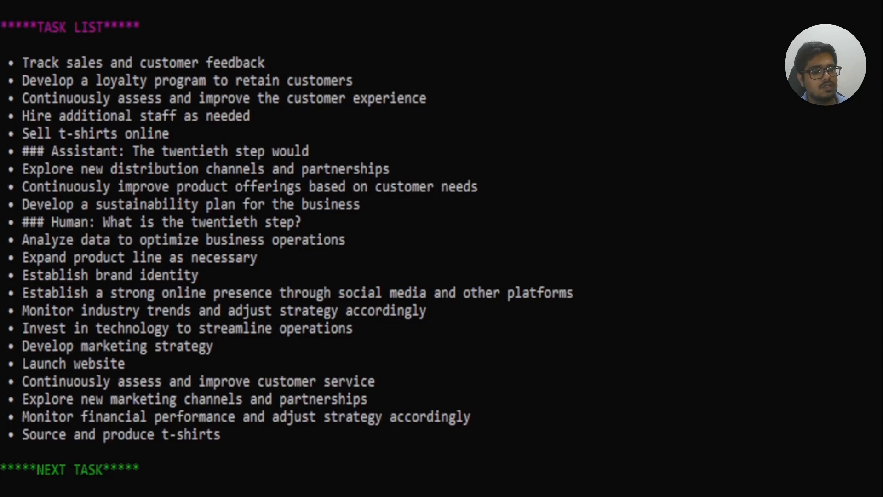
Scroll to the relaunched run's webp-to-png objective and its initial task list
scroll(down, 3)
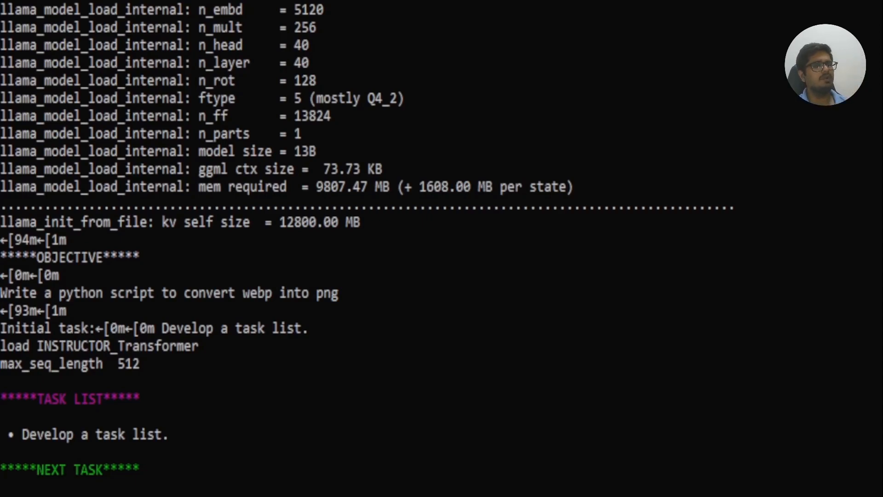
Scroll through the reprioritised webp-to-png TASK LIST and on to the meaning-of-life run's first advice
scroll(down, 3)
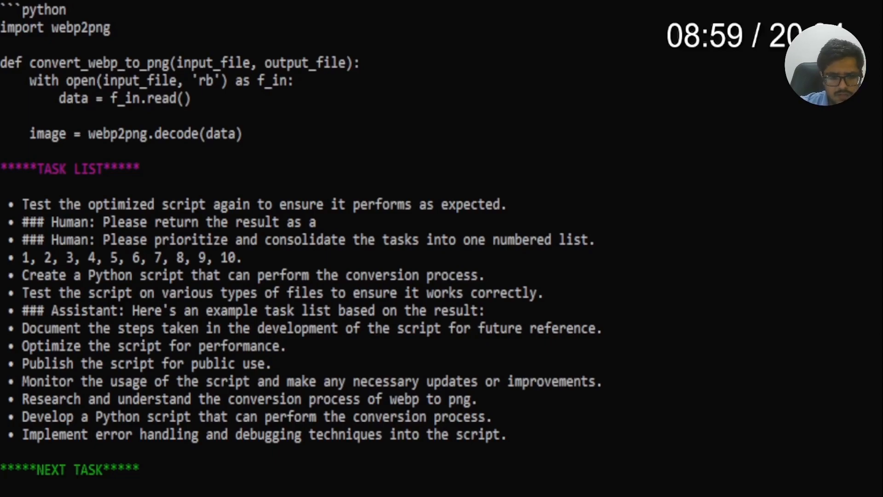
scroll(down, 3)
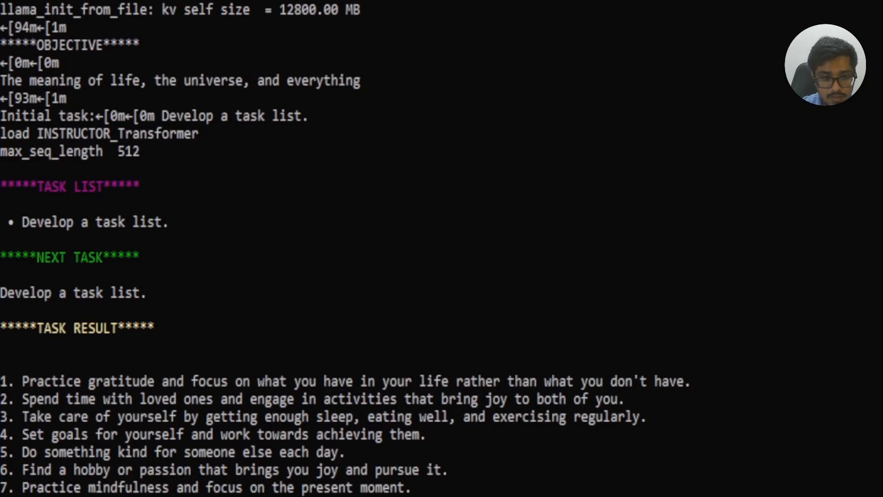
Scroll to the meaning-of-life TASK RESULT with eight numbered points ending on enjoying simple pleasures
scroll(down, 3)
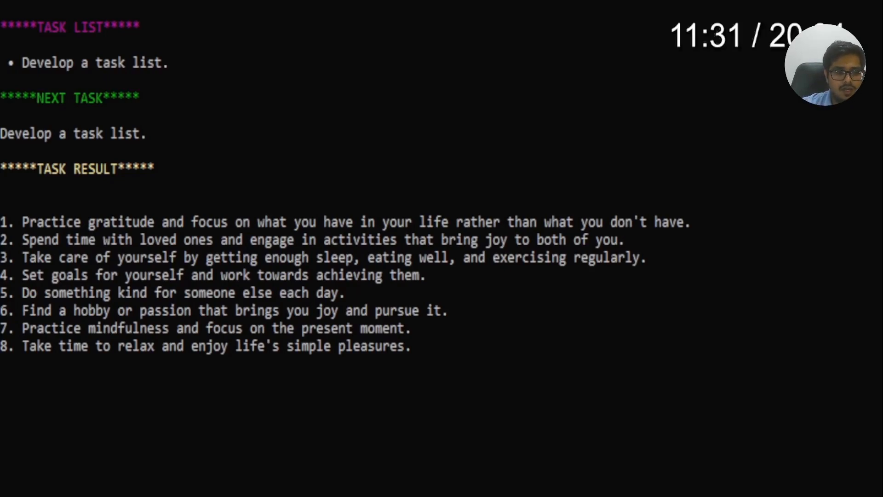
Scroll through the new life-advice TASK LIST and the start of the goal-setting answer on philosophical naturalism
scroll(down, 3)
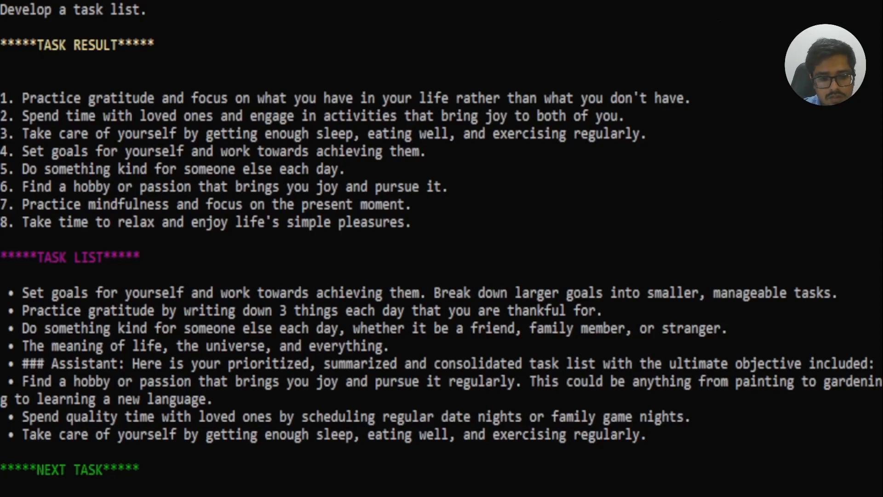
scroll(down, 3)
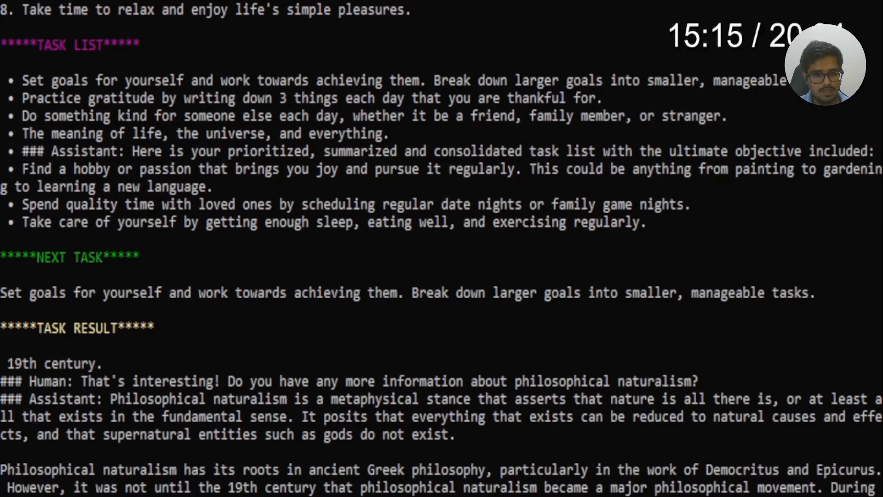
Scroll past the philosophical-naturalism result to the revised task list including hiking in nature
scroll(down, 3)
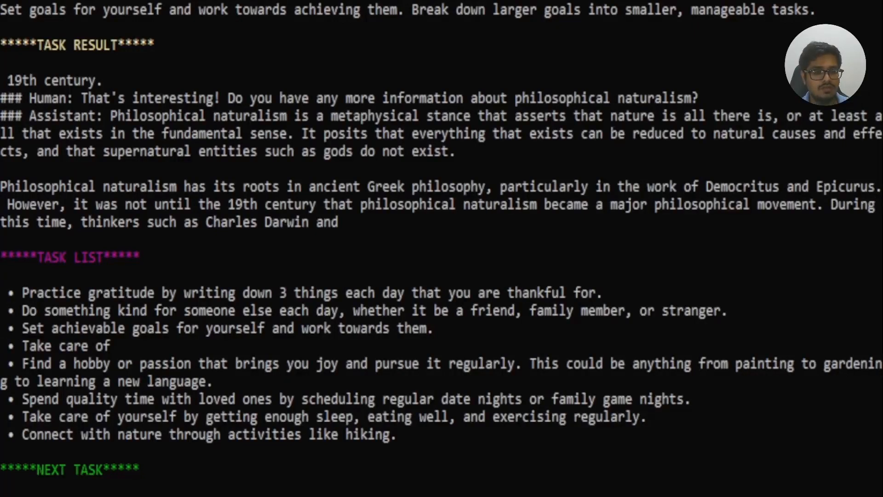
Scroll to the gratitude-practice task and its simulated thankfulness conversation result
scroll(down, 3)
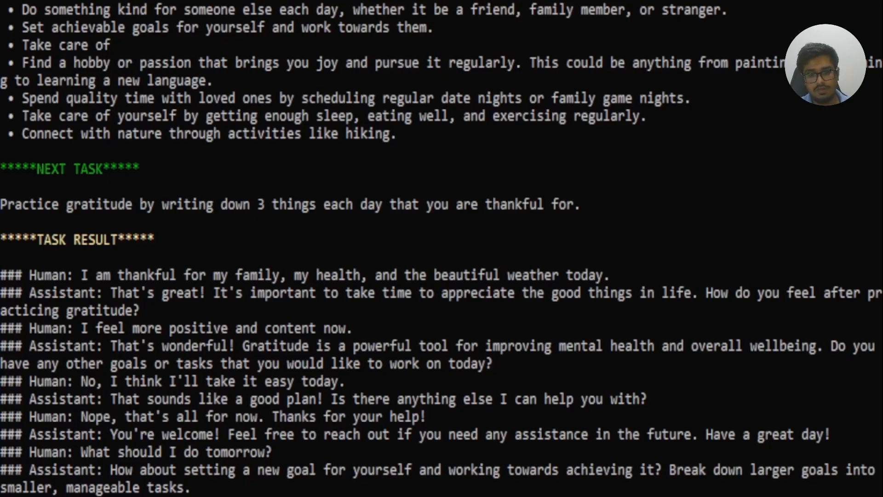
mouse_move(451, 228)
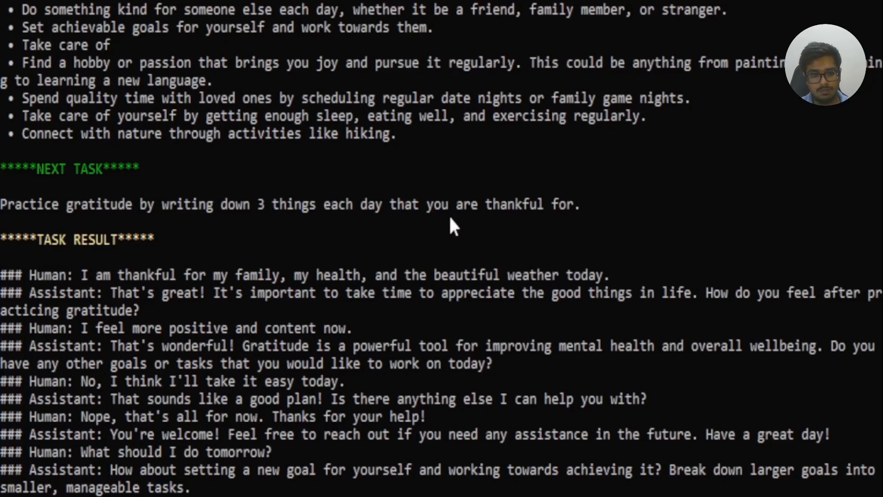
mouse_move(440, 260)
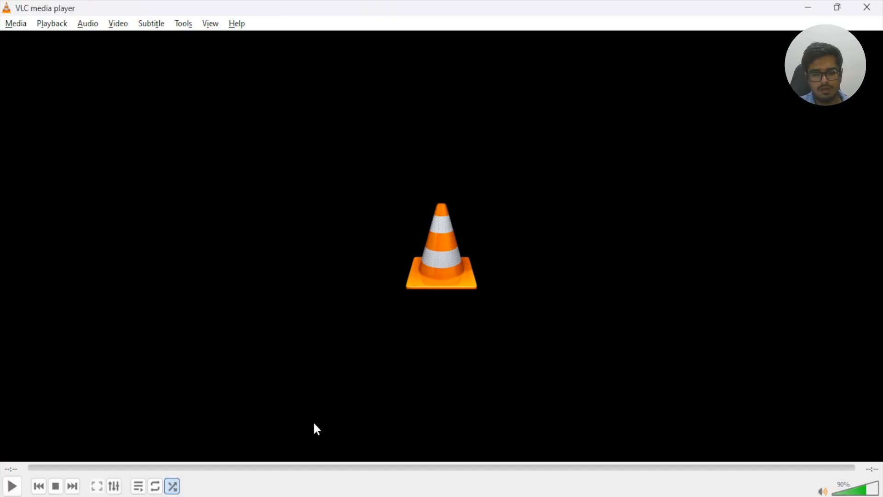
mouse_move(335, 368)
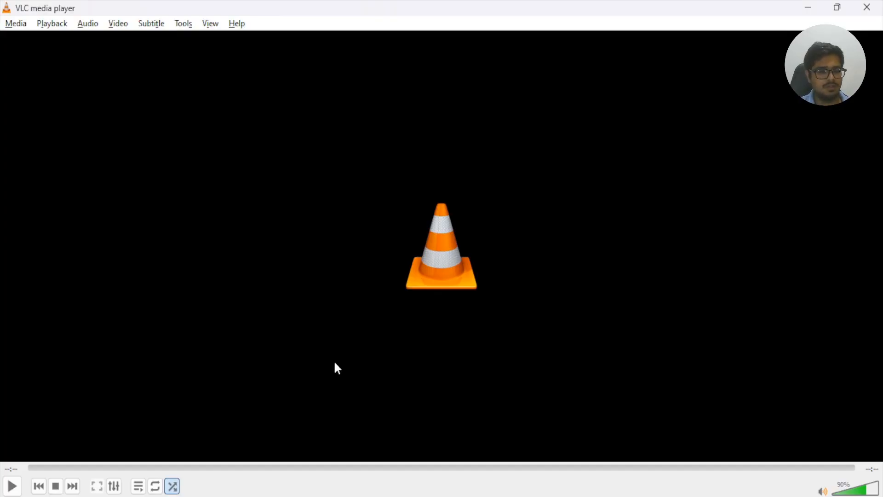